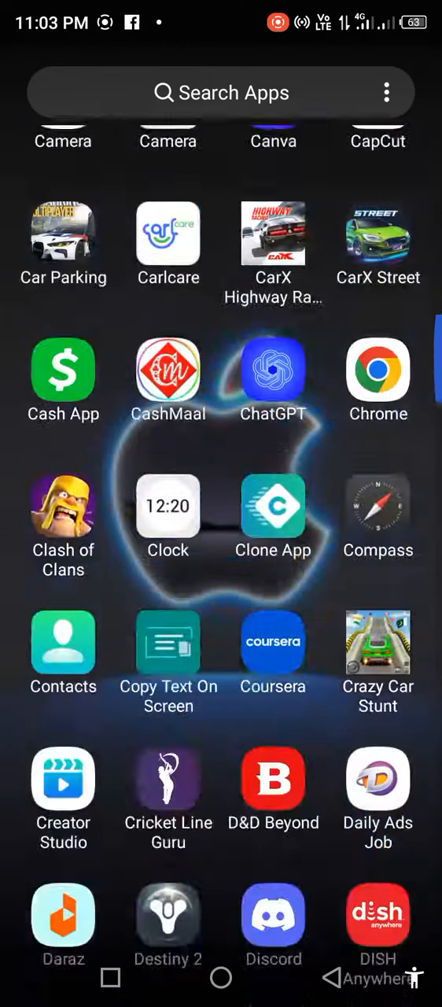
Scroll the app drawer closed to reach the home screen
scroll(up, 3)
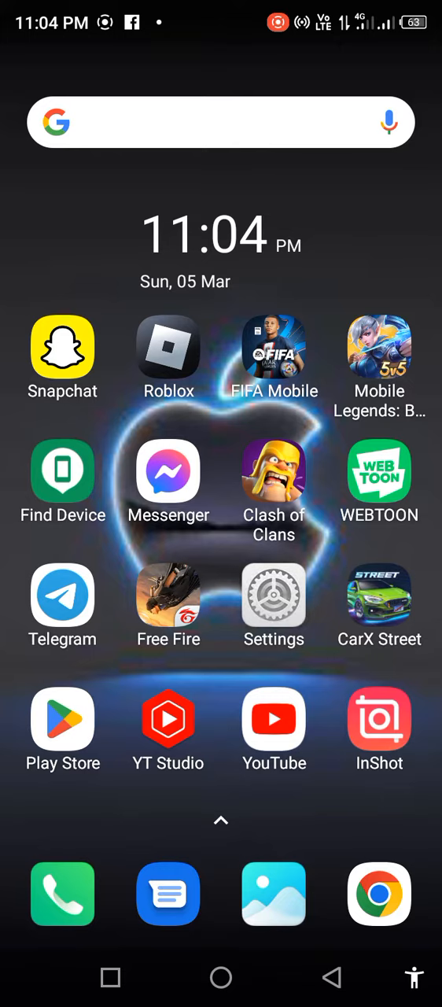
Open Settings' App settings list and scroll down to apps starting with R
click(273, 596)
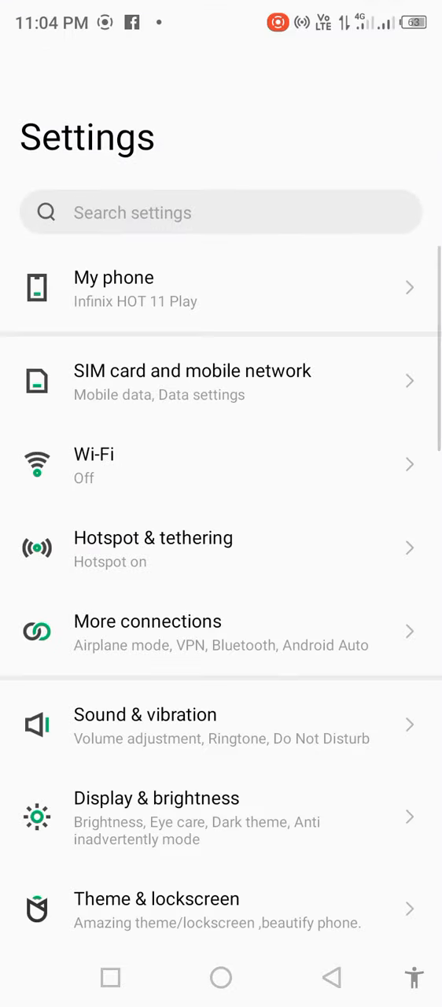
scroll(down, 3)
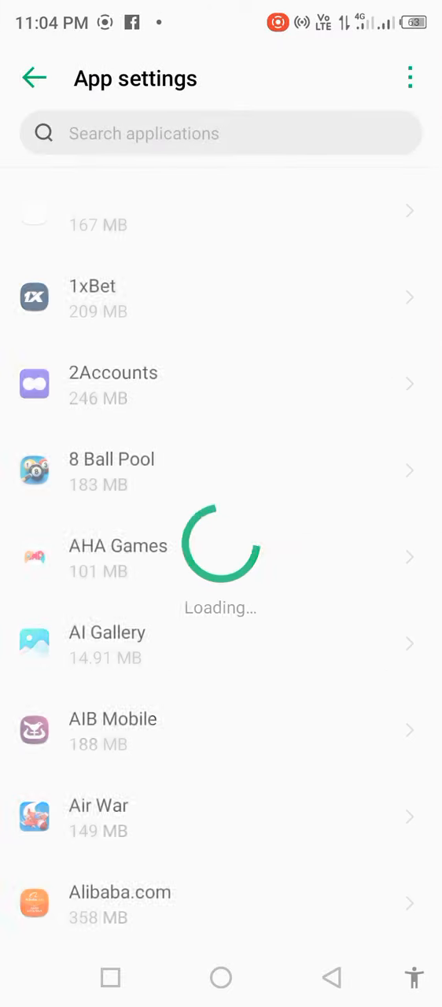
scroll(down, 3)
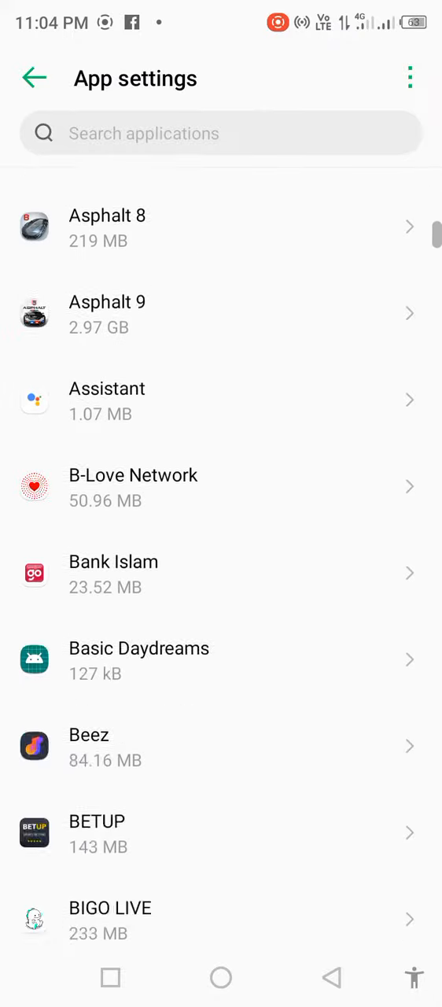
scroll(down, 3)
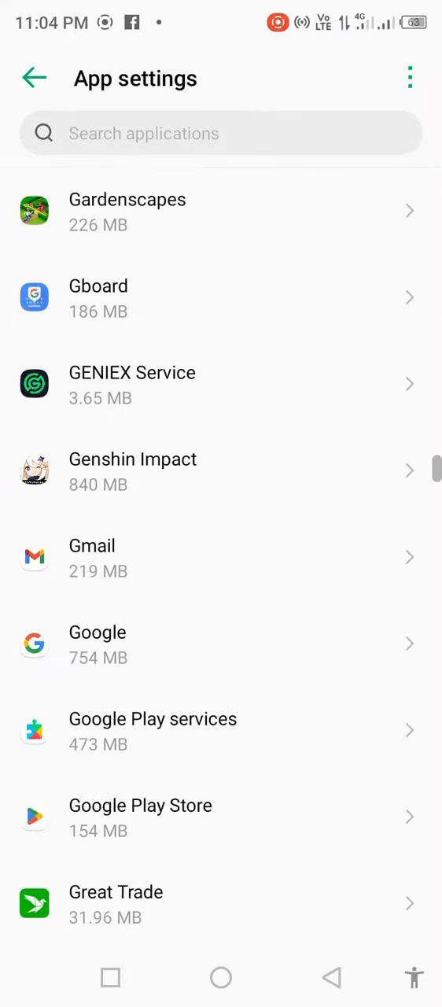
scroll(down, 3)
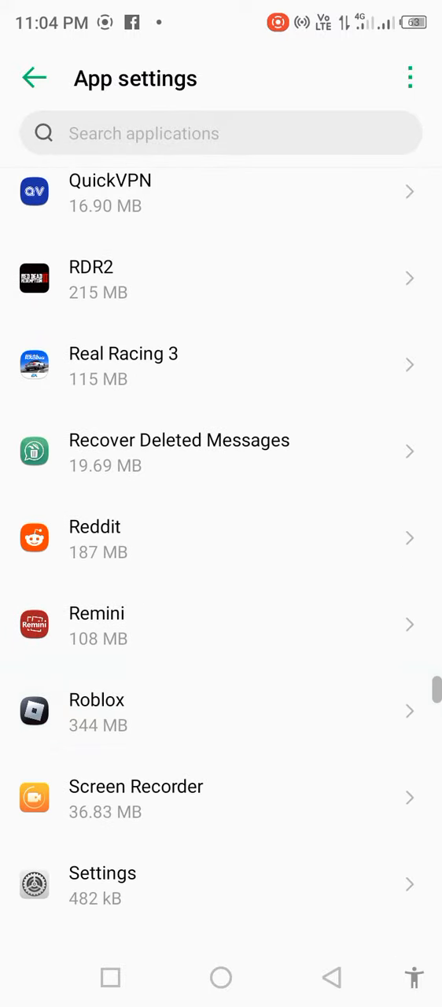
Check Roblox's permissions are all allowed and clear its cache to 0 B
click(220, 710)
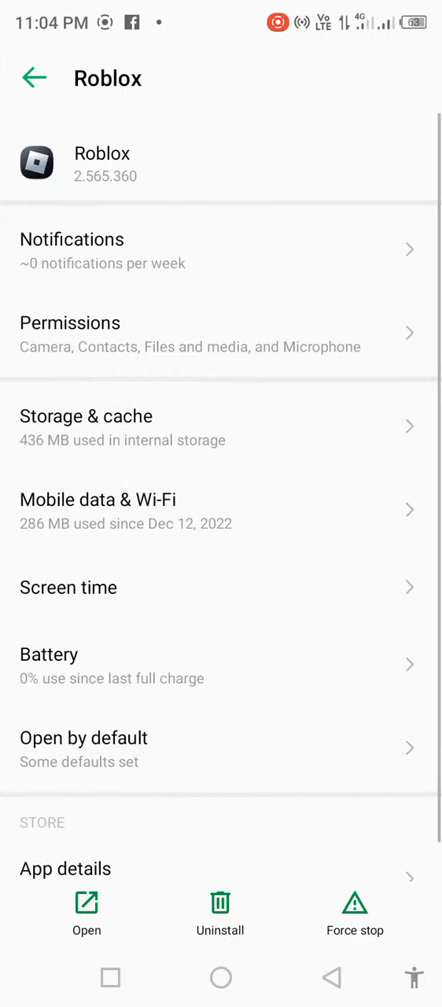
click(220, 333)
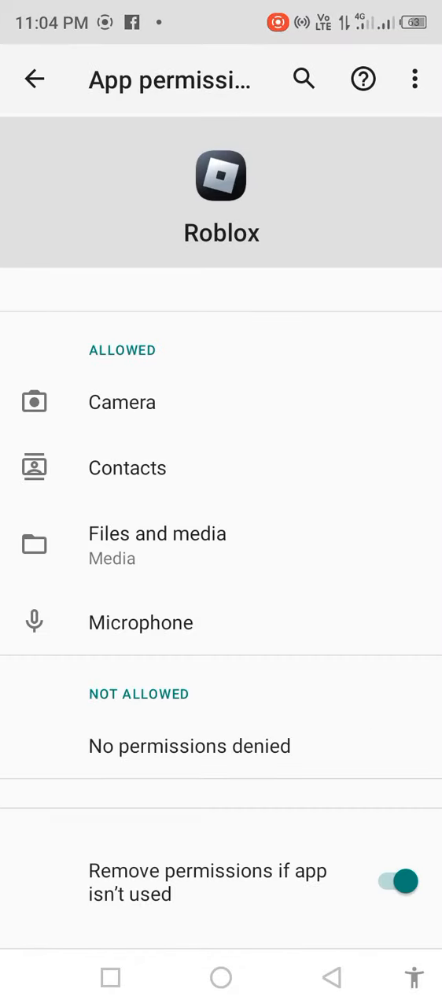
click(34, 79)
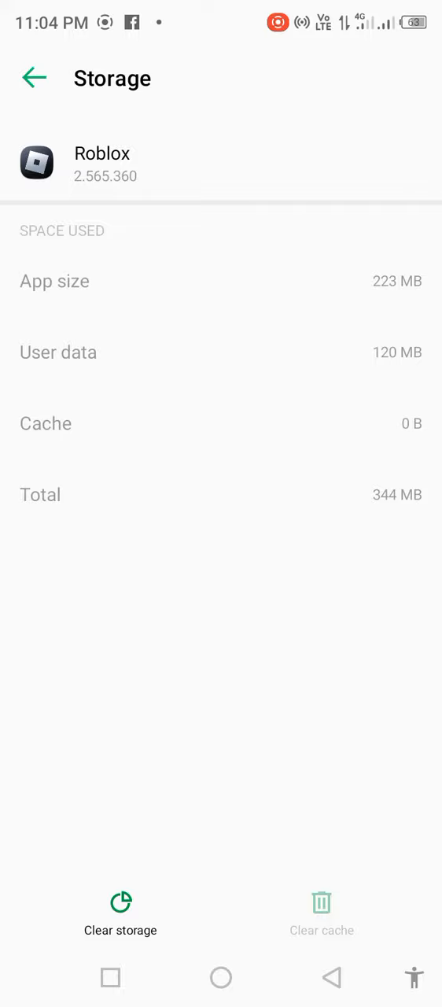
Enable Unrestricted data usage for Roblox and return to its app info
click(35, 78)
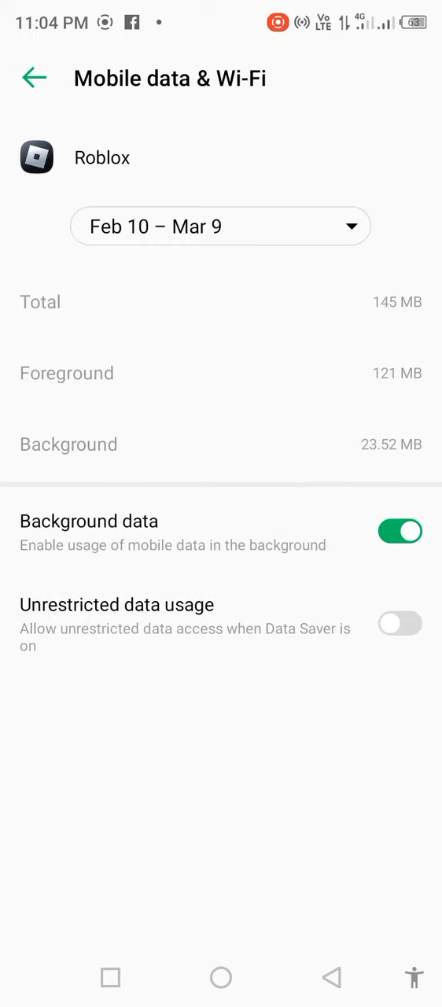
click(400, 624)
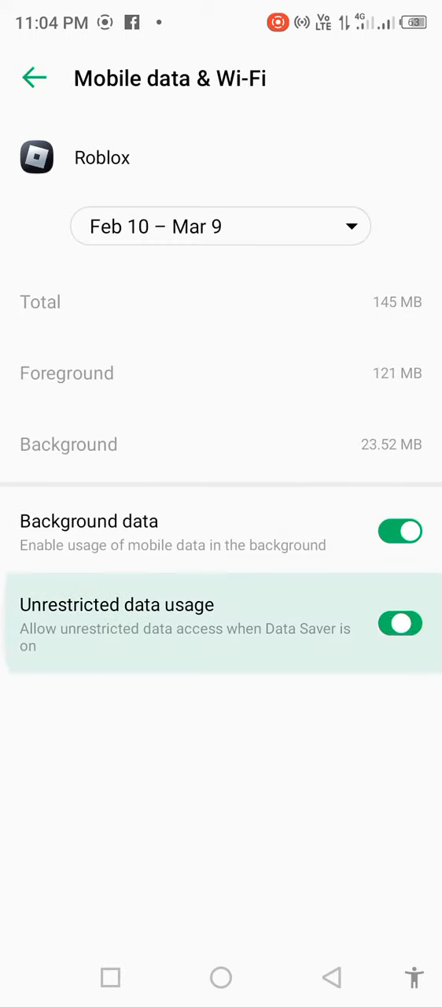
click(34, 78)
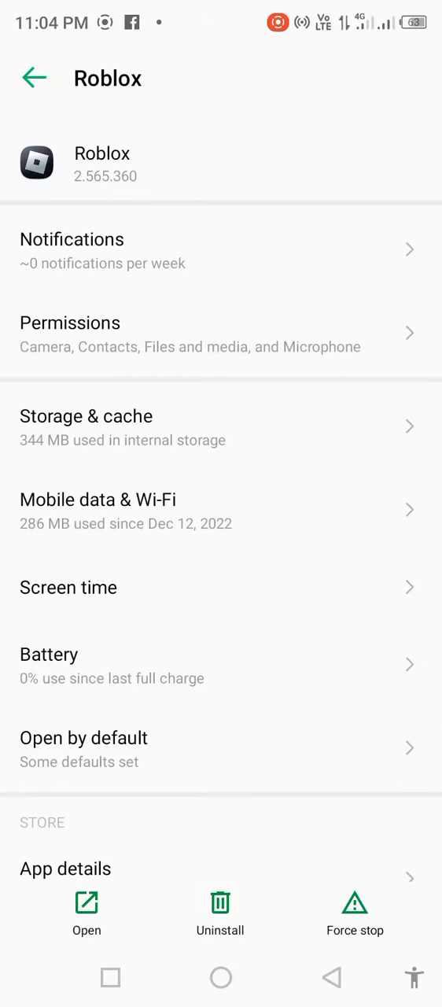
Force stop Roblox, then restart the phone from the power menu
click(220, 978)
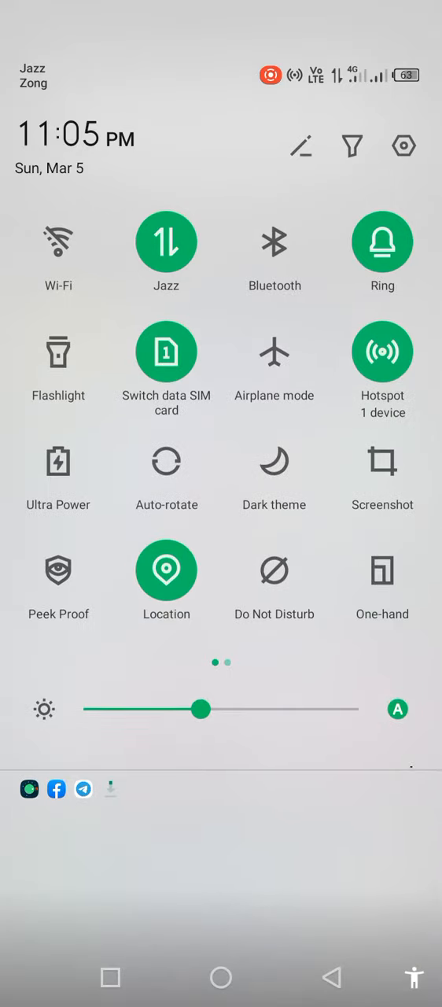
click(166, 241)
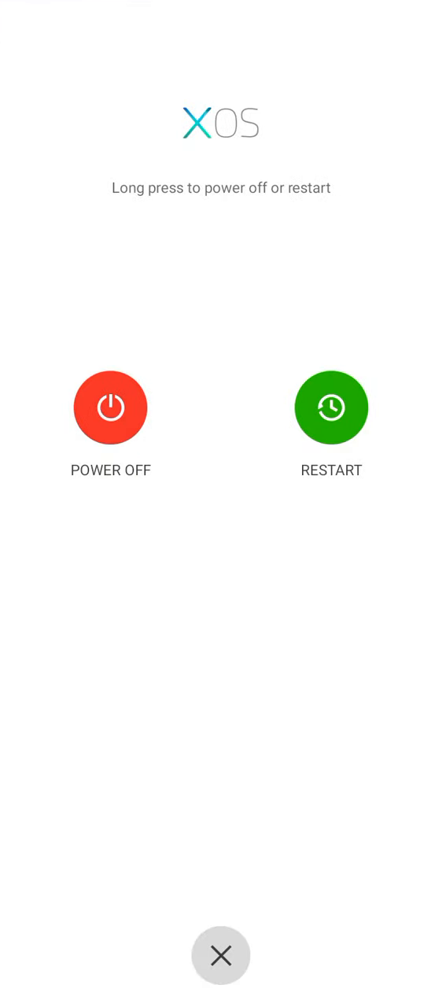
click(221, 955)
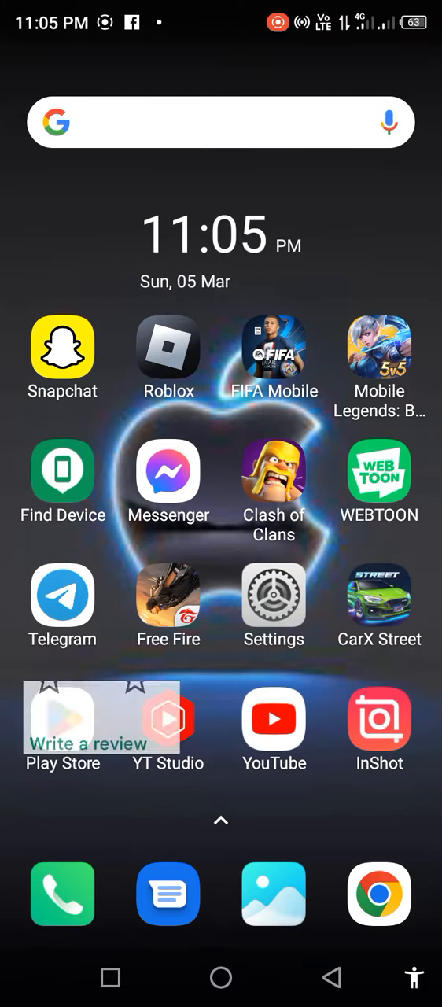
Open the app drawer and scroll the list from 1xBet to Block Puzzle Classic
click(168, 348)
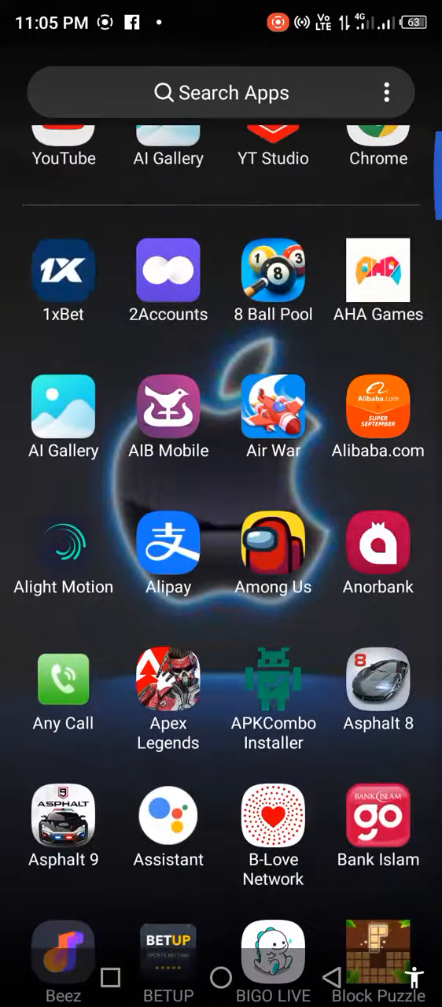
scroll(down, 3)
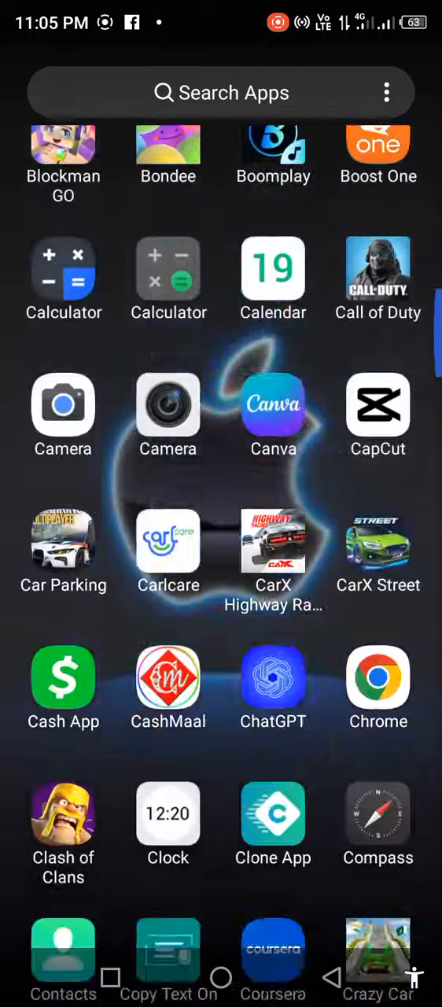
scroll(up, 3)
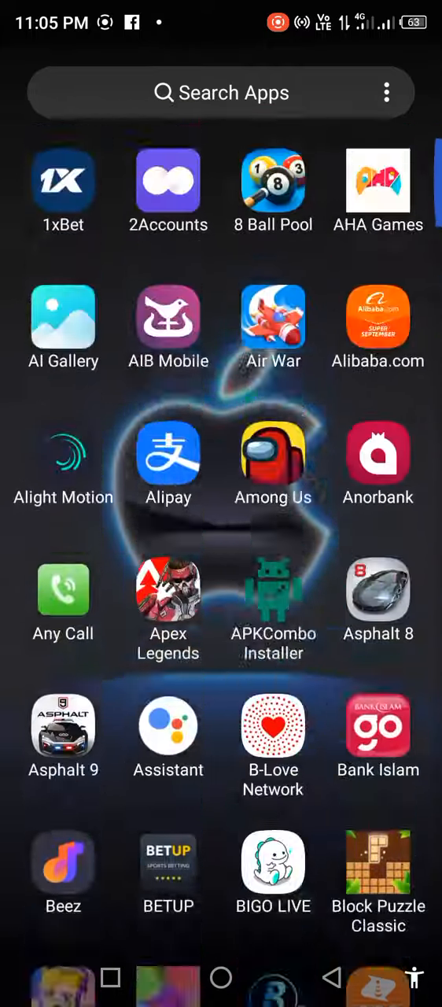